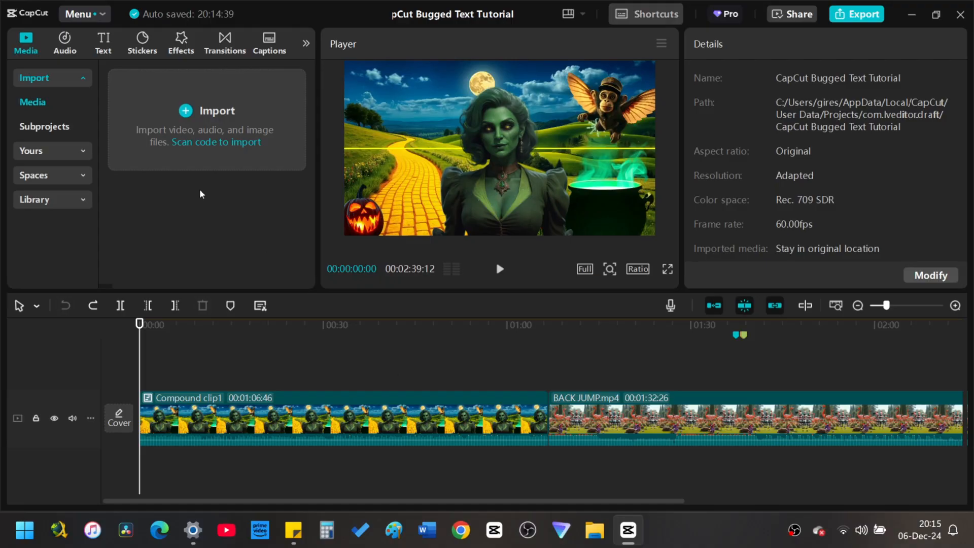
# Auto-generate English lyric captions from the song, replacing any current lyrics
pyautogui.click(268, 44)
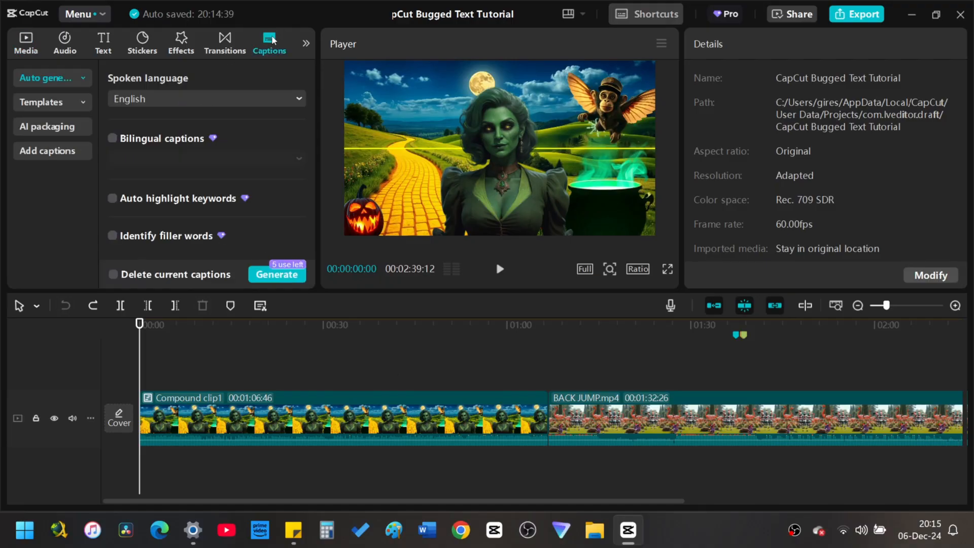
pyautogui.moveTo(41, 115)
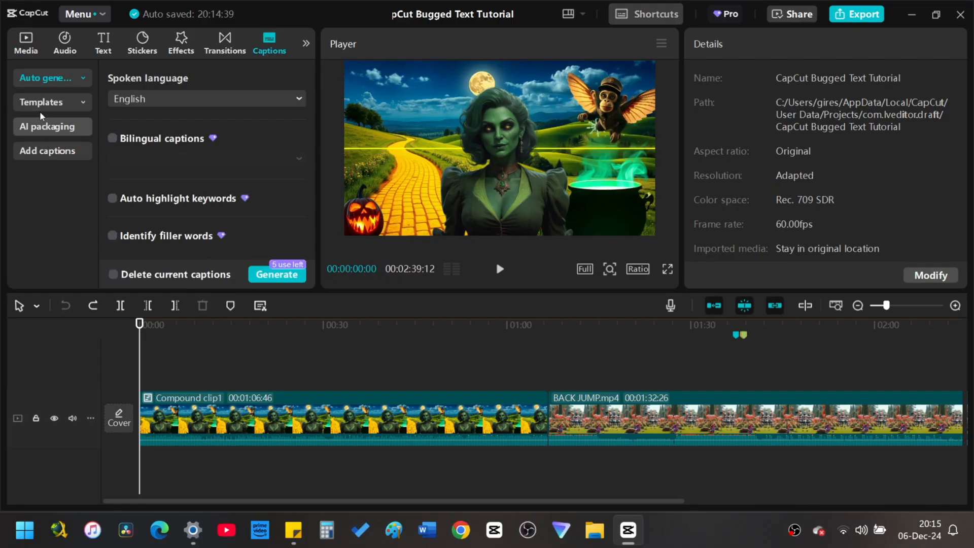
pyautogui.click(53, 77)
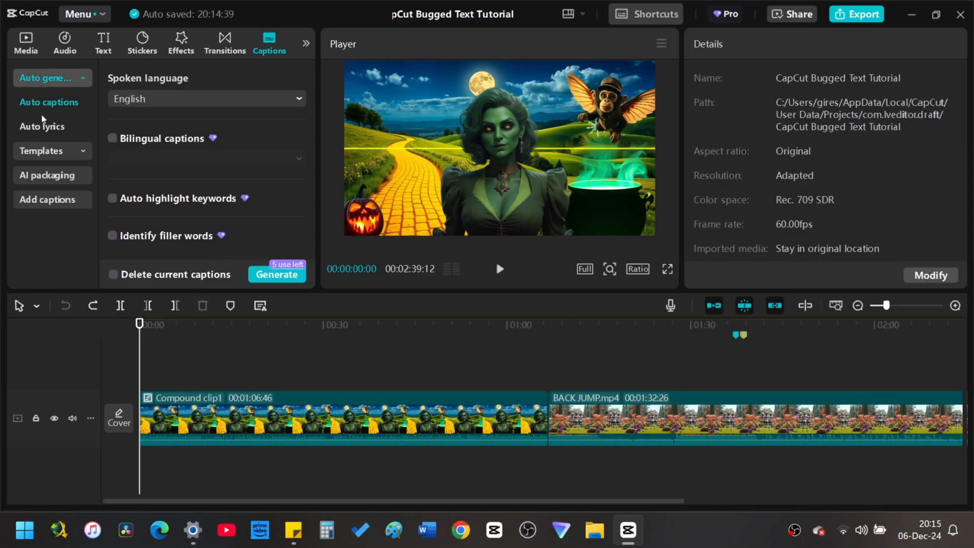
pyautogui.click(42, 127)
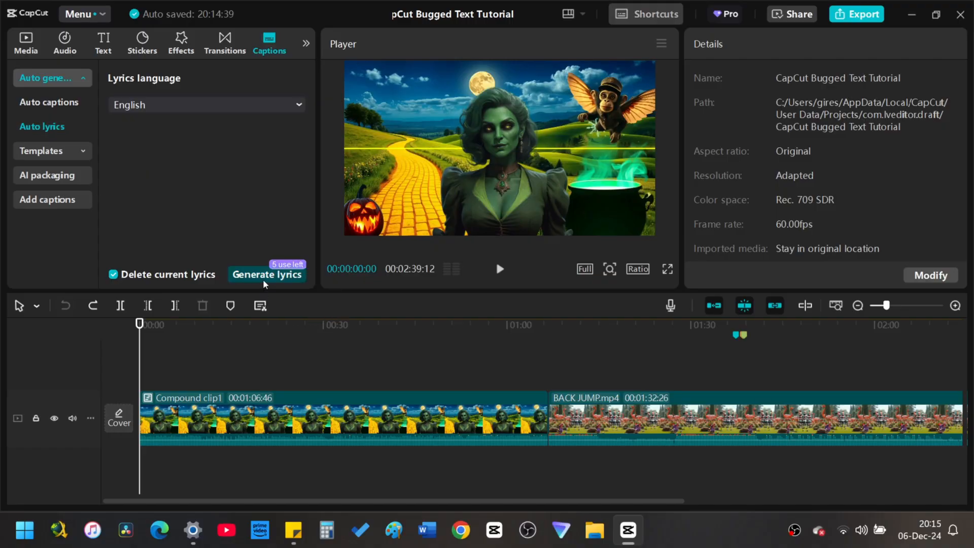
pyautogui.click(266, 274)
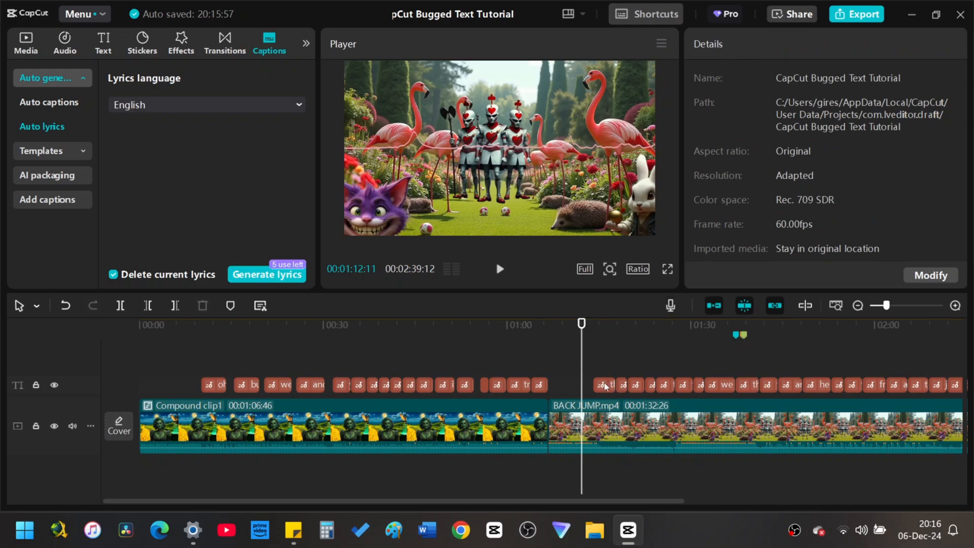
# Select a lyric clip, scroll through the lyric lines and play the video to check them
pyautogui.click(603, 385)
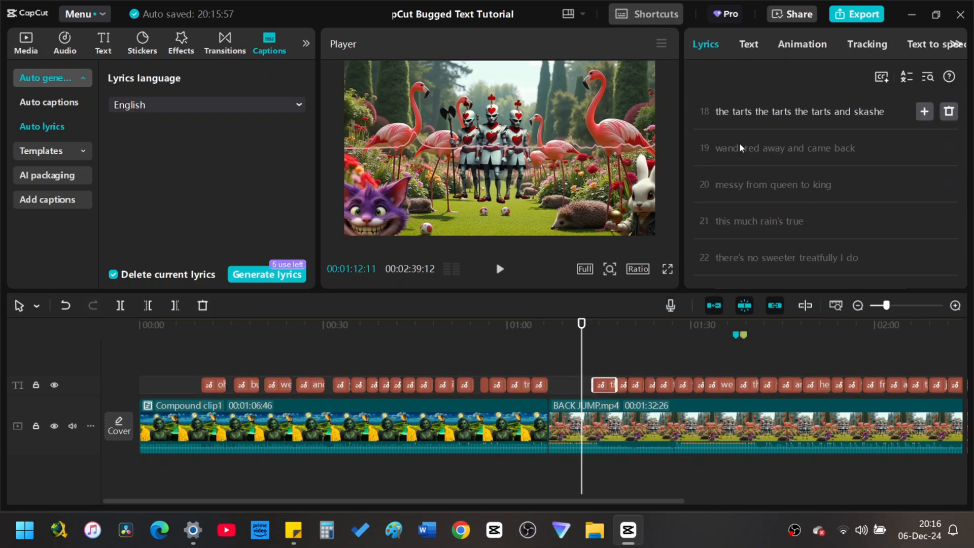
pyautogui.scroll(-3)
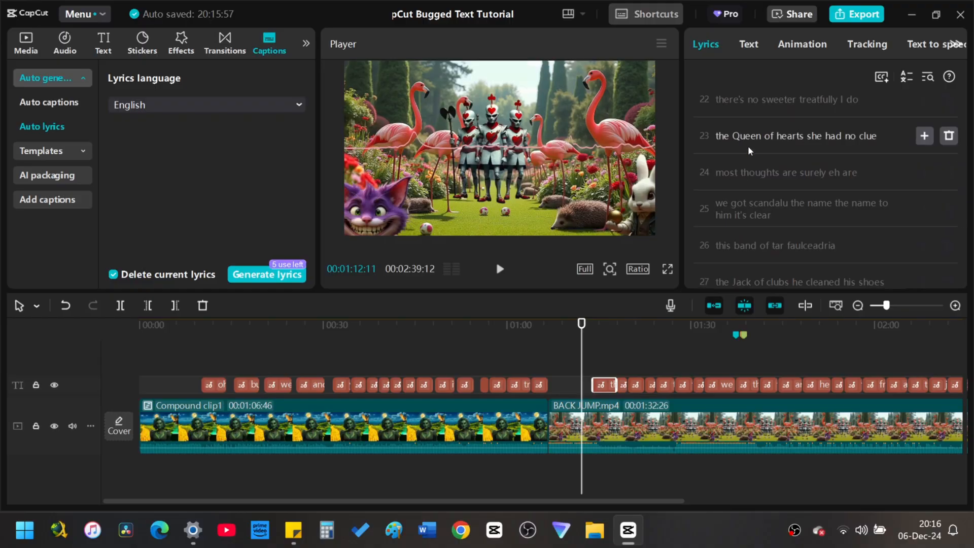
pyautogui.moveTo(800, 190)
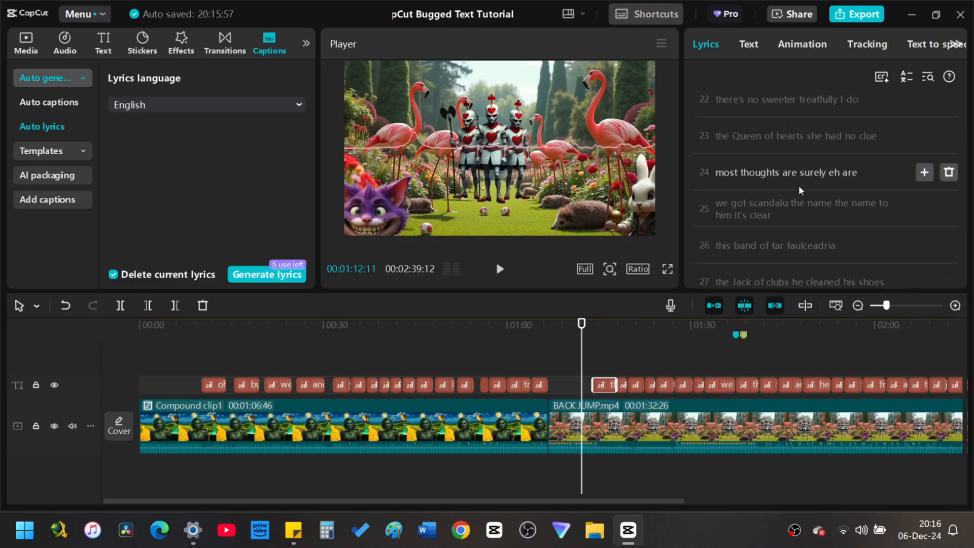
pyautogui.scroll(-3)
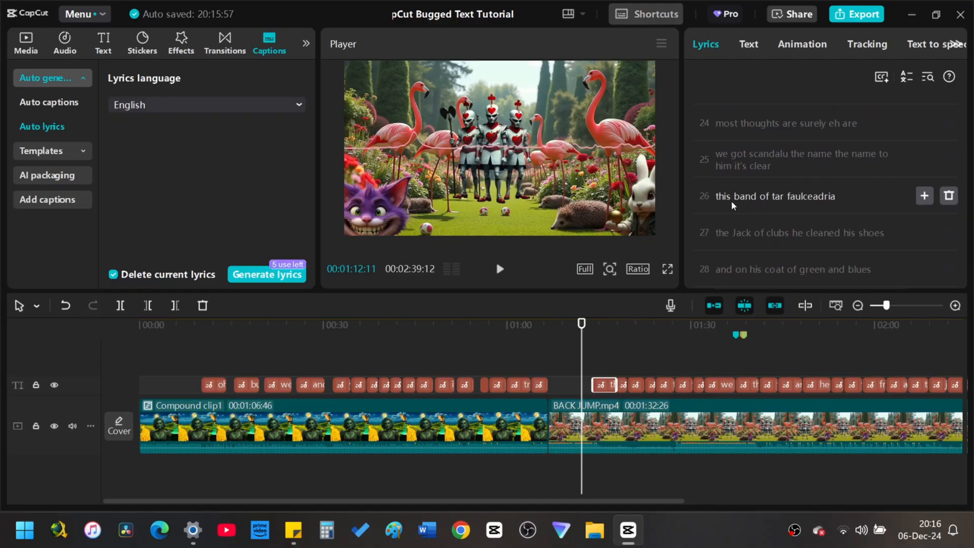
pyautogui.click(499, 269)
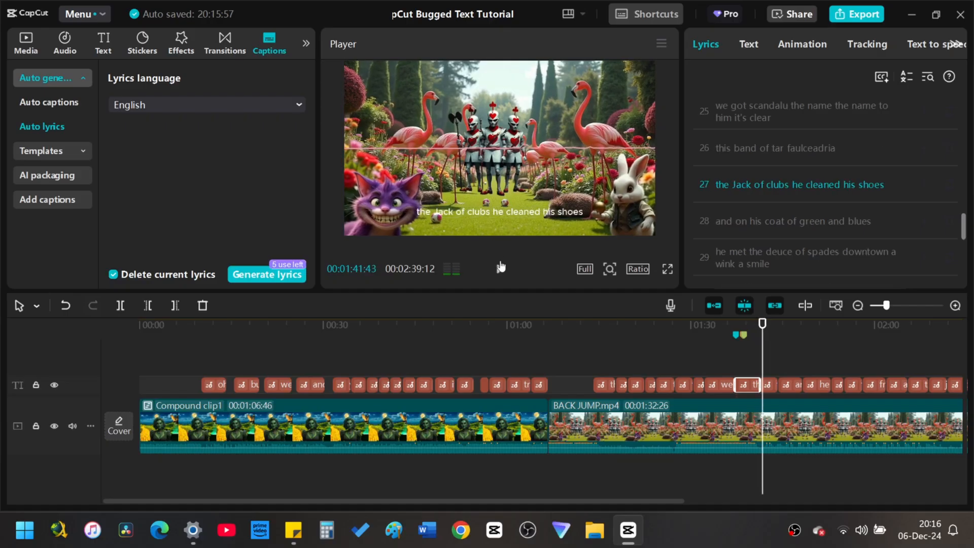
# Retype lyric line 26 as 'this brand of tart va vous seduire' and preview the fix
pyautogui.click(774, 147)
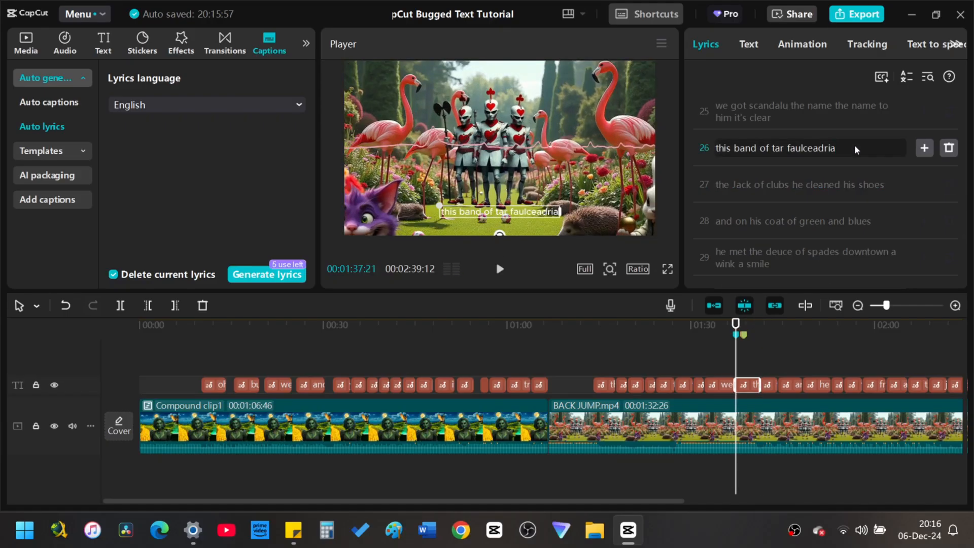
pyautogui.doubleClick(737, 148)
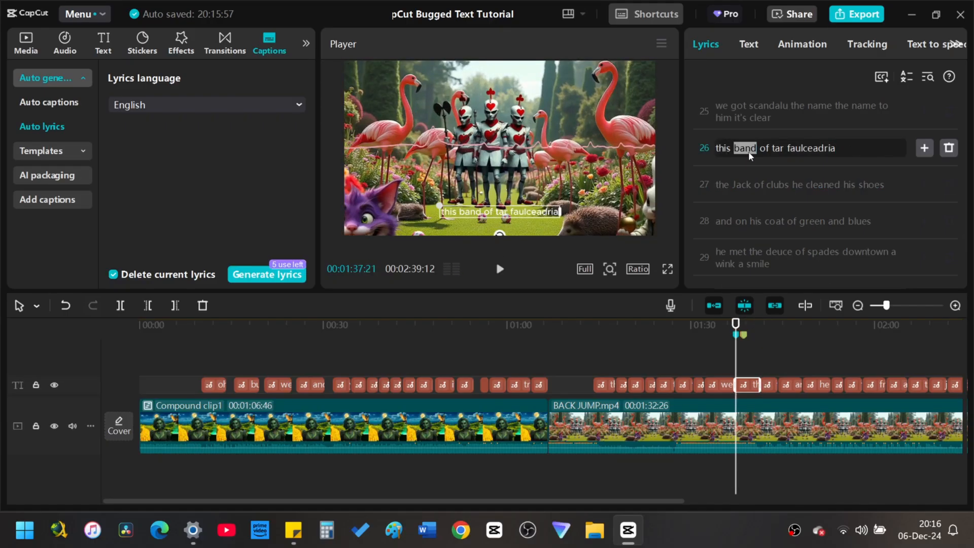
pyautogui.write('this brand of tart va vous seduire')
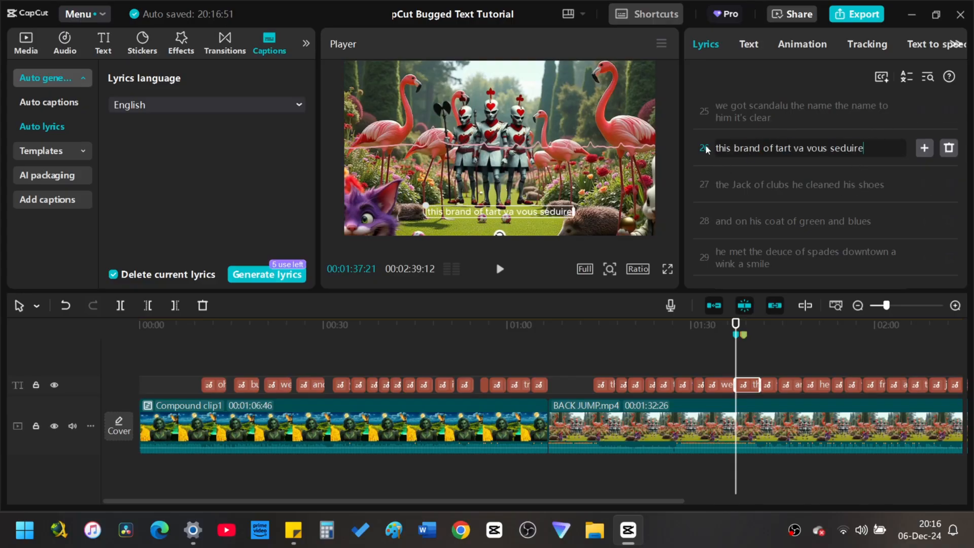
pyautogui.click(499, 268)
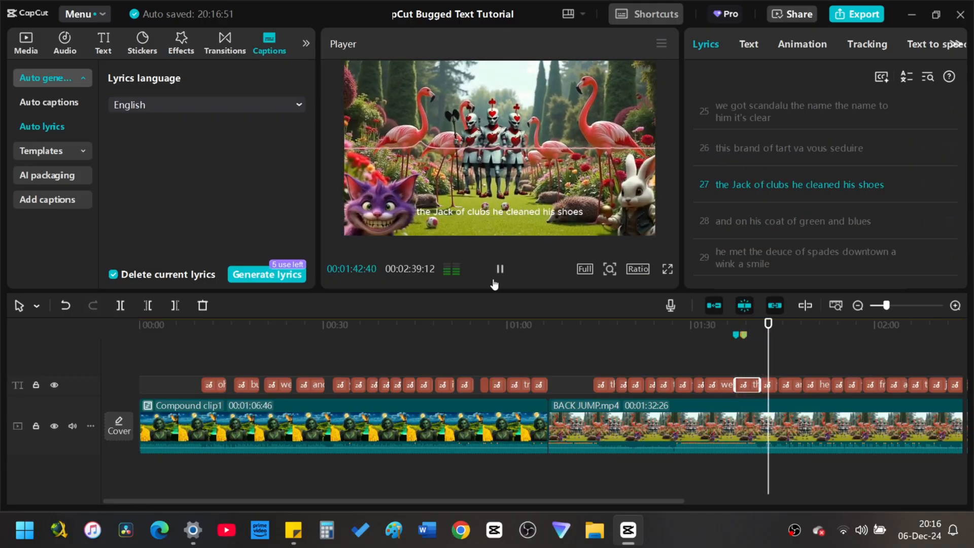
pyautogui.click(499, 269)
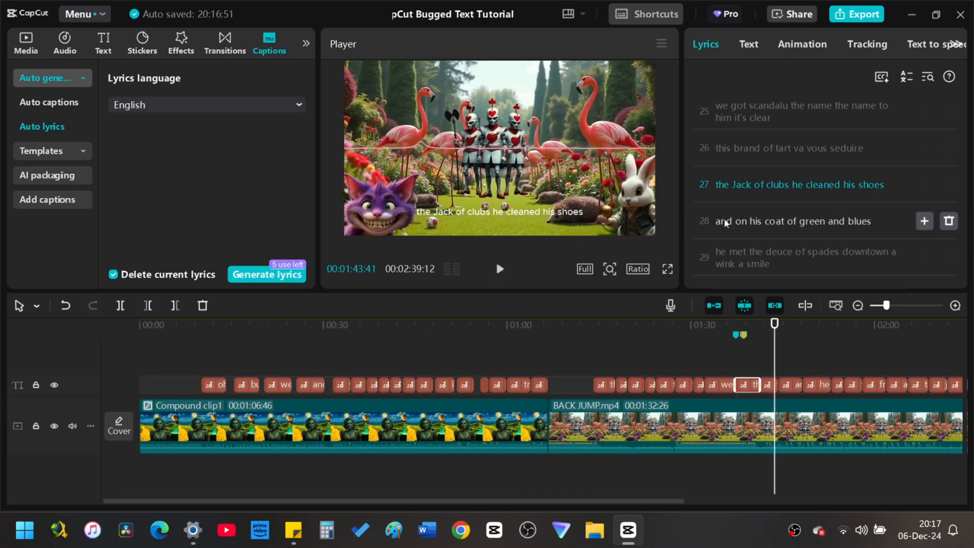
pyautogui.moveTo(724, 87)
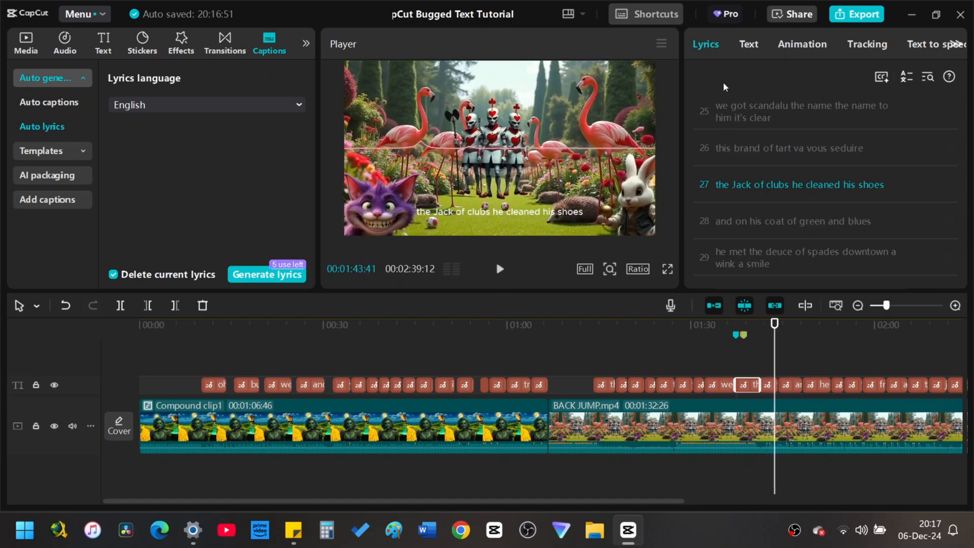
# Apply the bold orange text template to every lyric caption
pyautogui.click(749, 44)
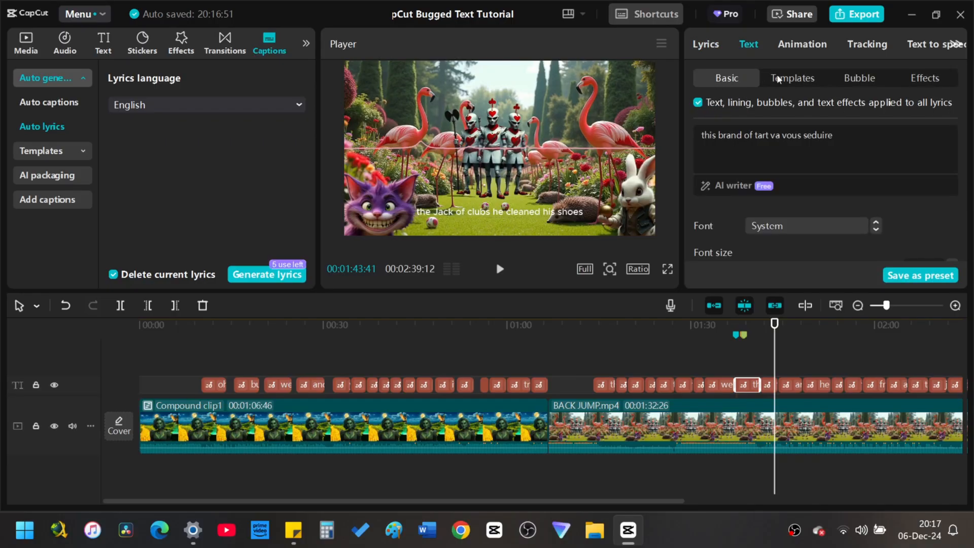
pyautogui.click(791, 78)
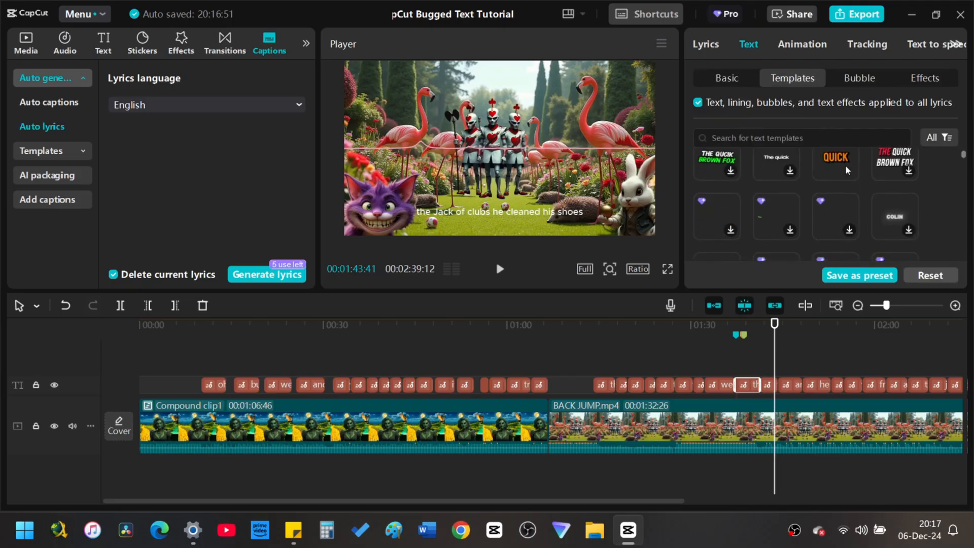
pyautogui.click(834, 164)
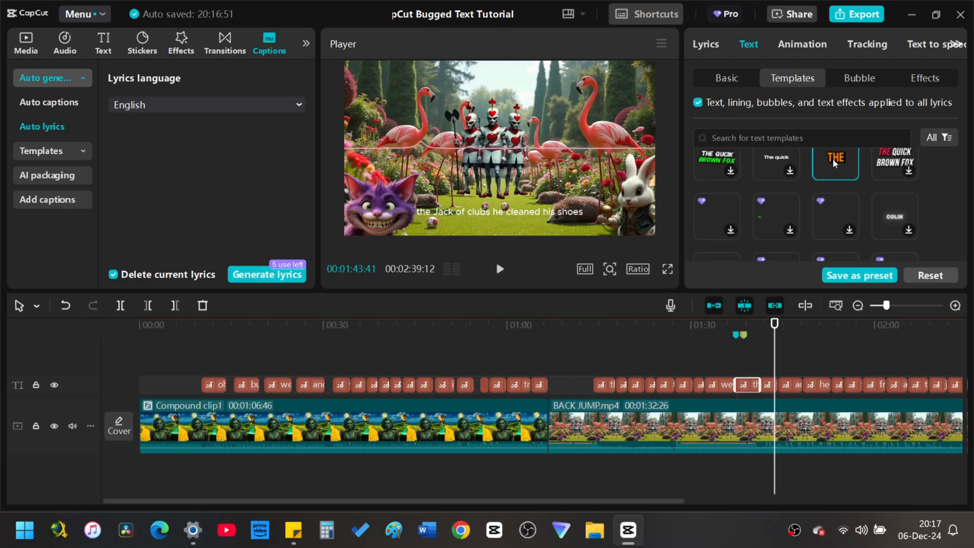
pyautogui.click(499, 269)
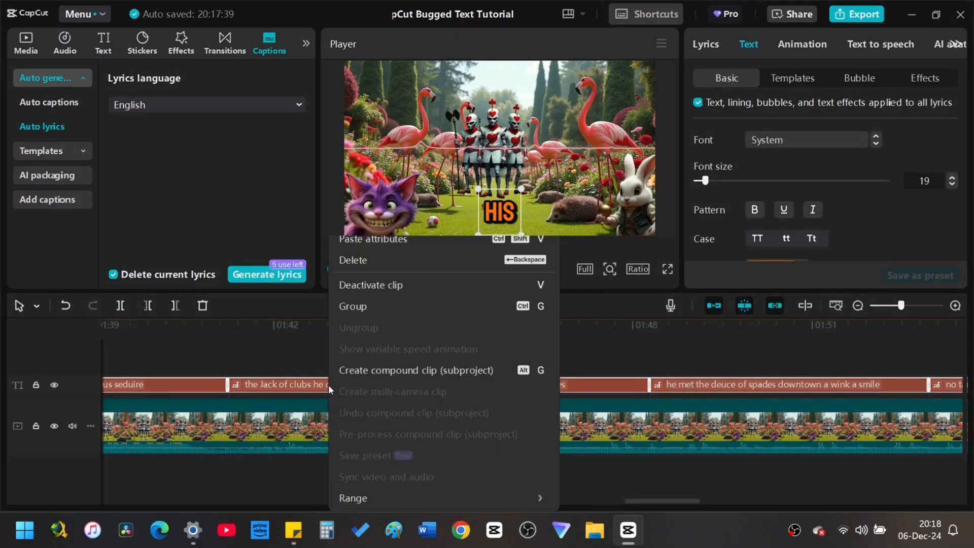
# Combine the lyric track into a compound clip and pause where the word TAR appears
pyautogui.click(415, 369)
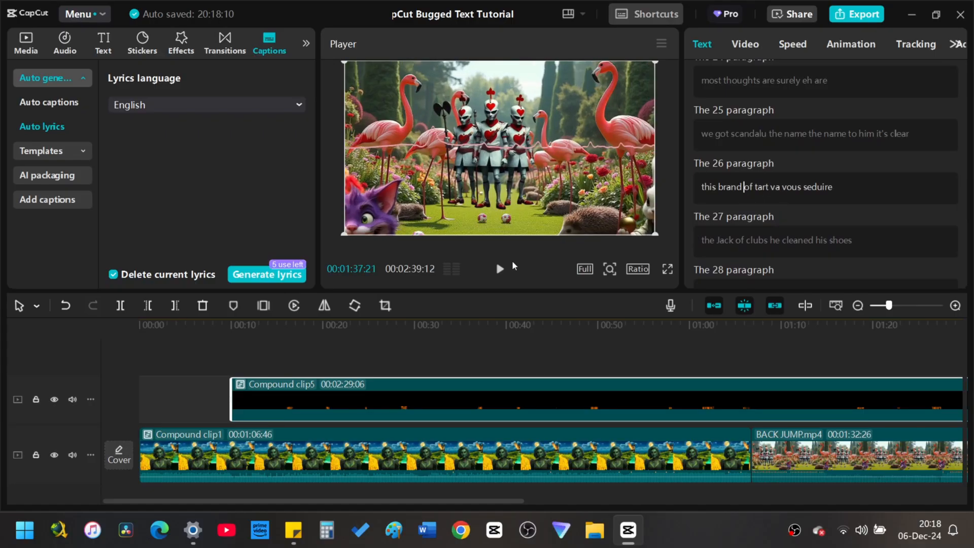
pyautogui.click(500, 269)
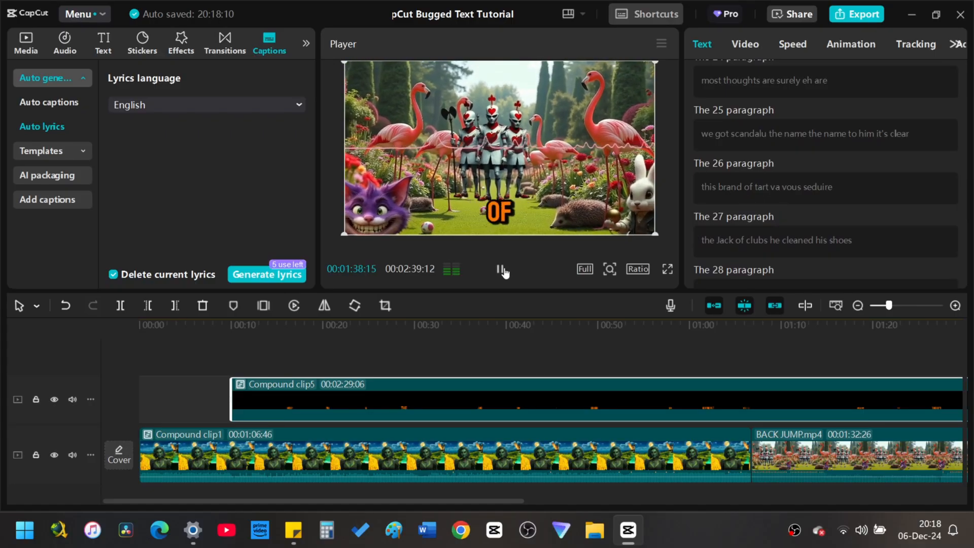
pyautogui.click(502, 269)
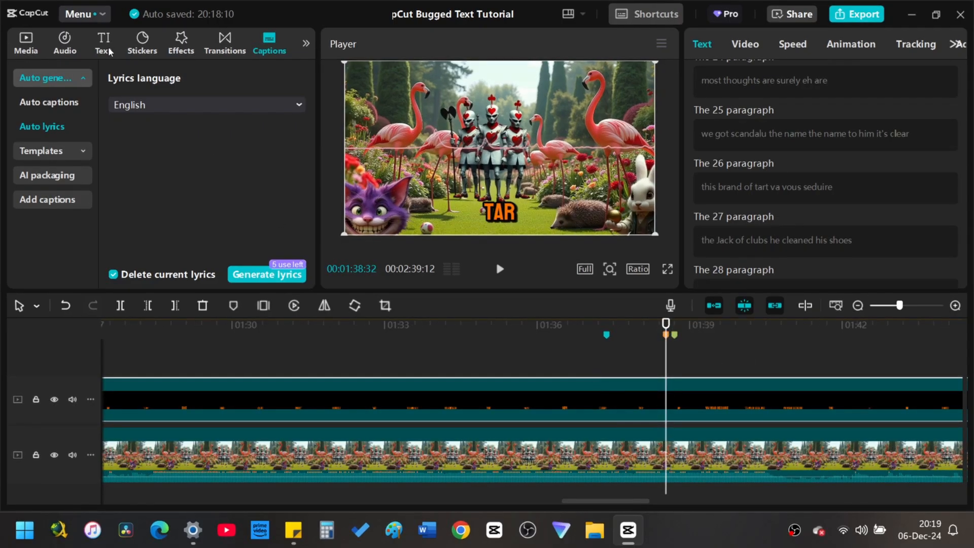
pyautogui.moveTo(103, 43)
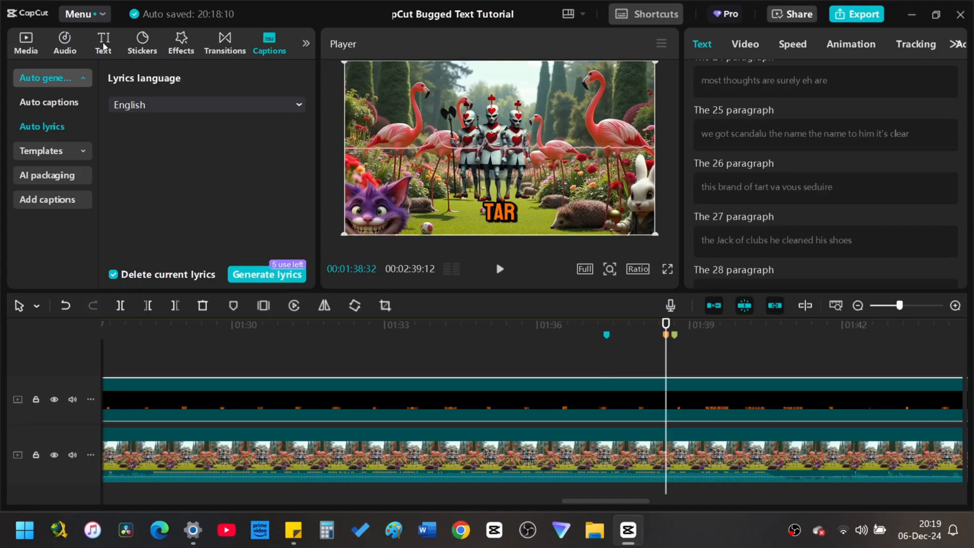
# Add a default text clip, paste the lyric style attributes onto it, and make it read 'tart'
pyautogui.click(102, 42)
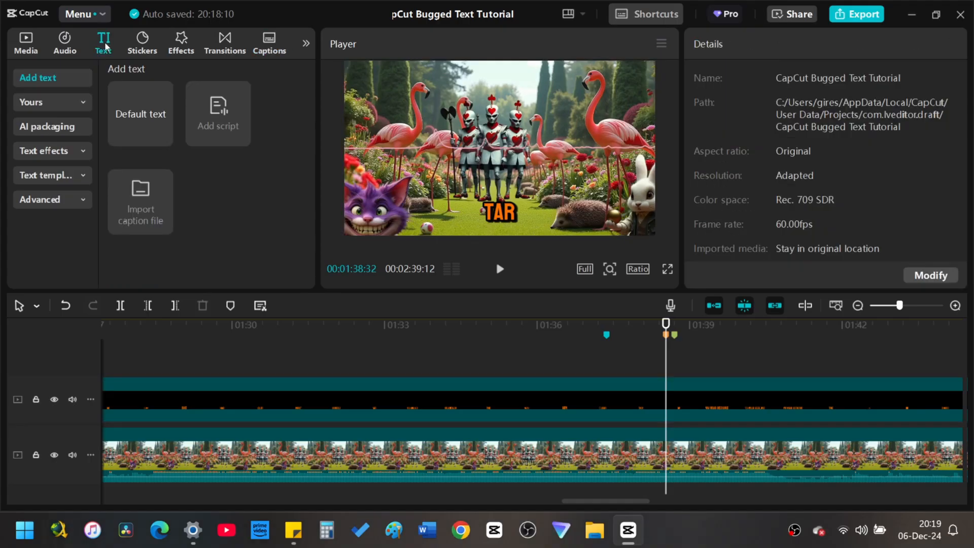
pyautogui.click(140, 113)
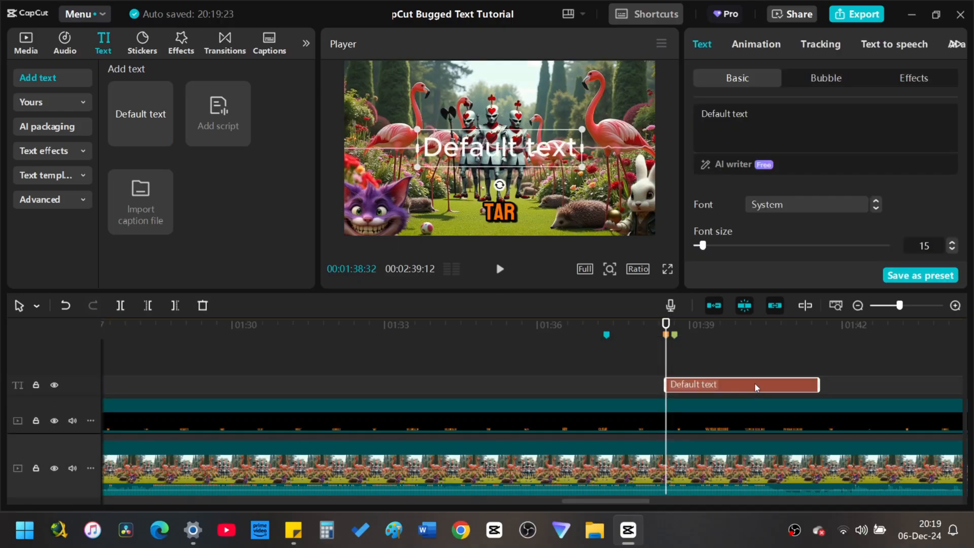
pyautogui.rightClick(741, 384)
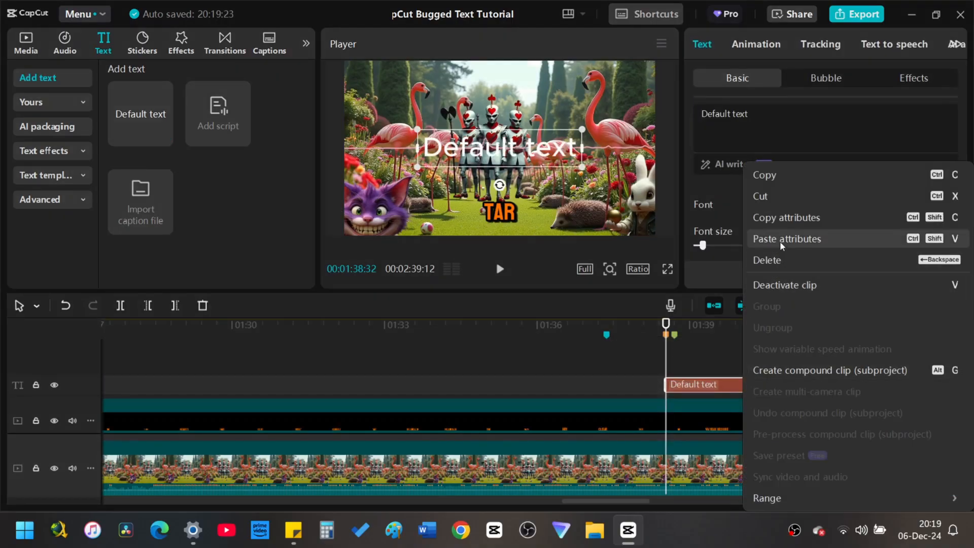
pyautogui.click(786, 239)
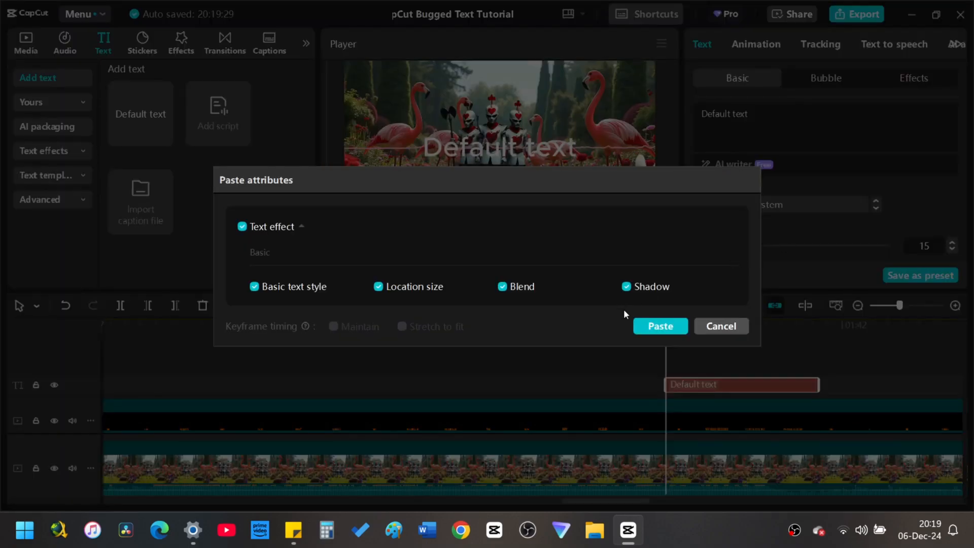
pyautogui.click(659, 326)
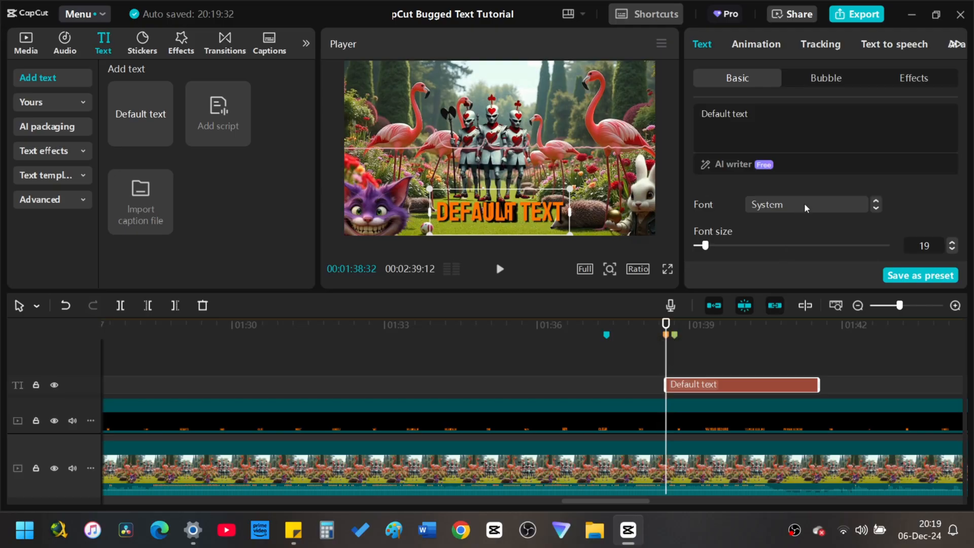
pyautogui.moveTo(822, 230)
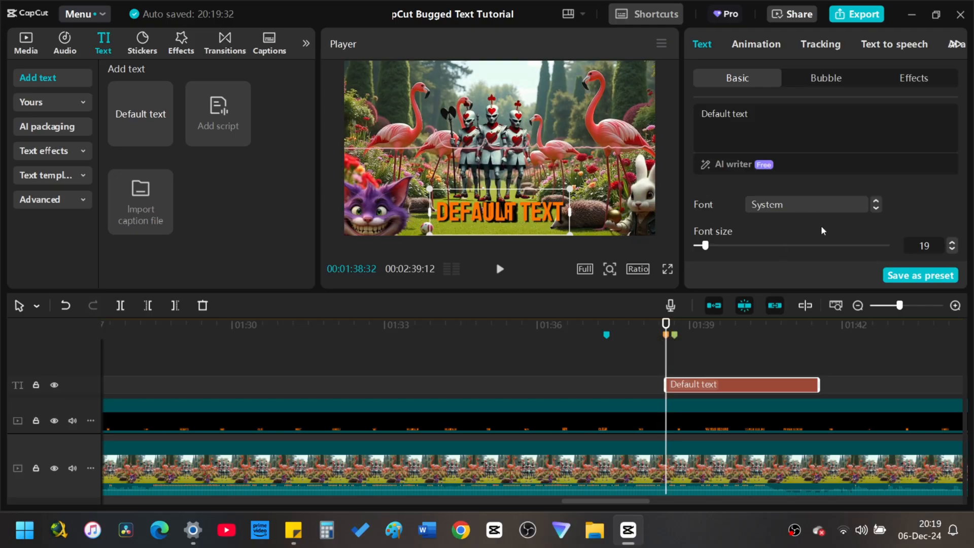
pyautogui.scroll(-3)
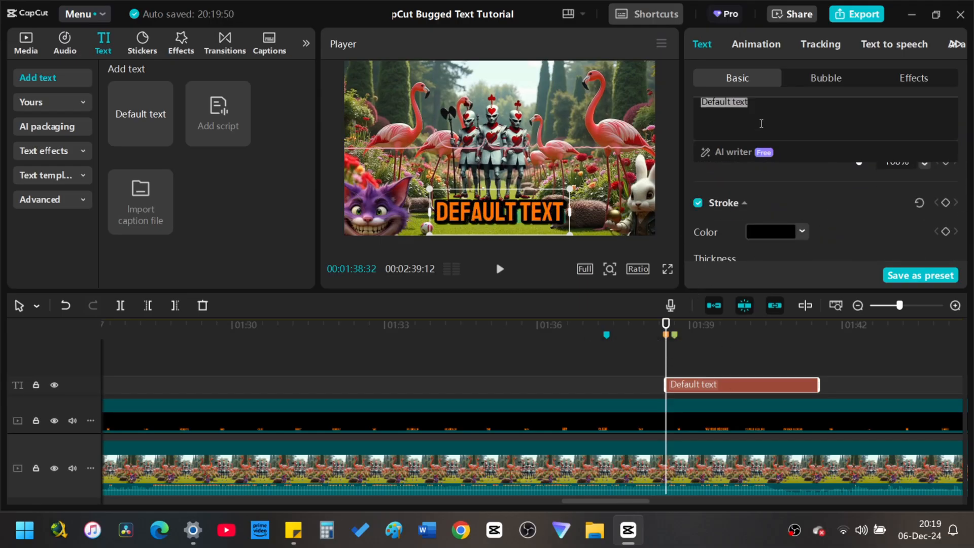
pyautogui.write('tart')
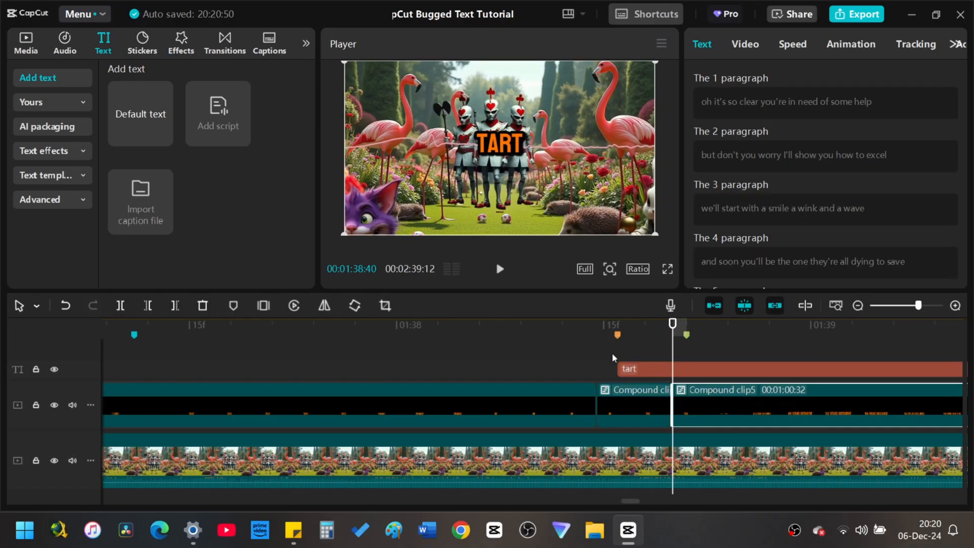
# Trim the tart text clip's right edge back to the compound clip split
pyautogui.click(629, 368)
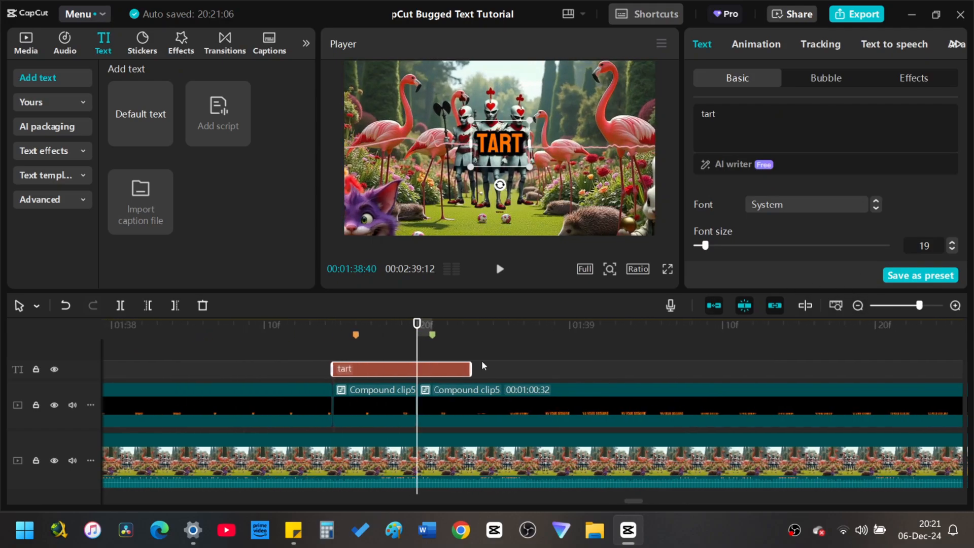
pyautogui.moveTo(416, 324); pyautogui.dragTo(309, 324)
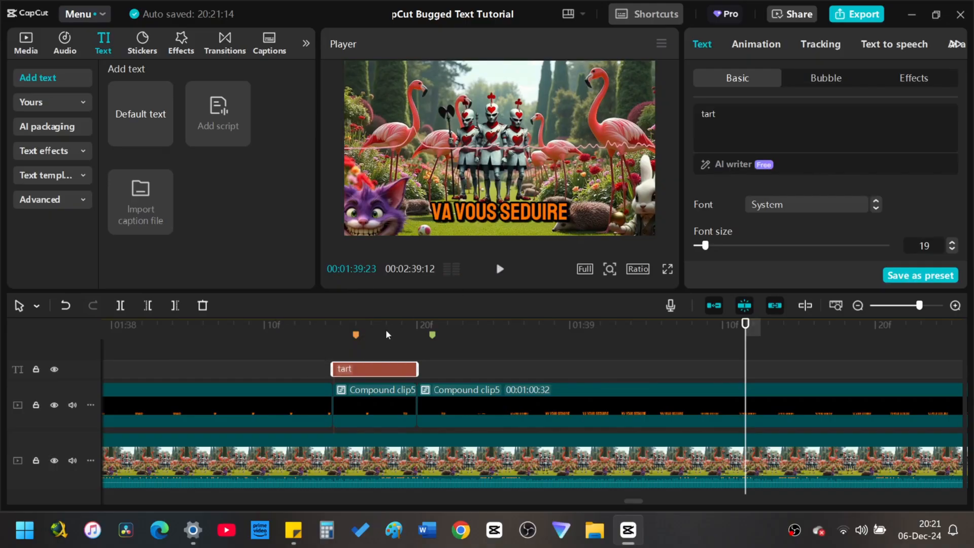
pyautogui.click(755, 44)
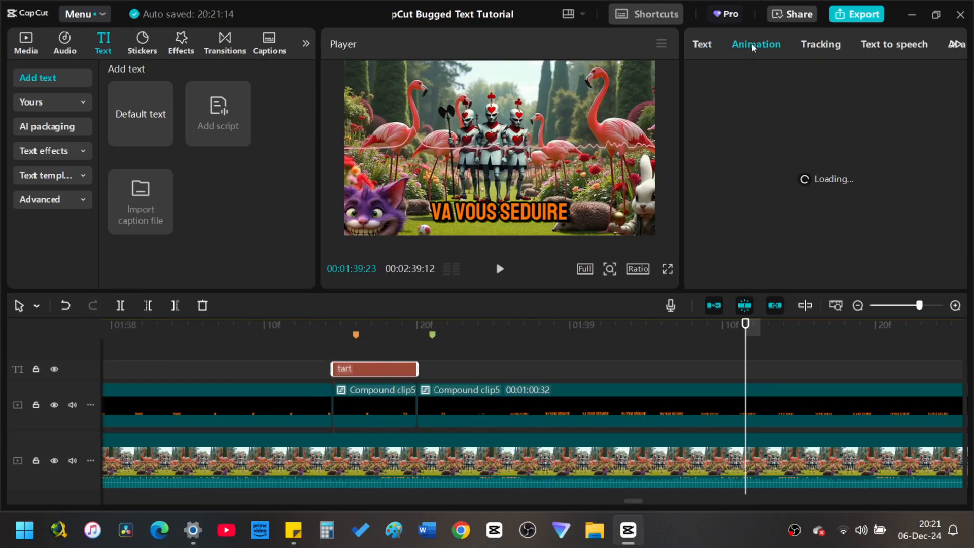
# Give tart a Wave in entrance and a 0.2s Bounce Out exit, reviewing the Loop tab
pyautogui.click(755, 44)
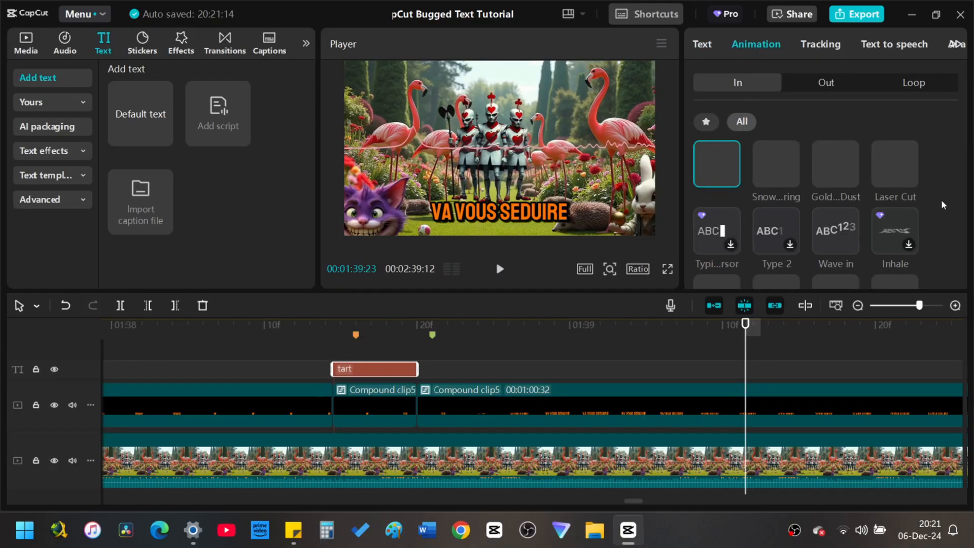
pyautogui.click(835, 230)
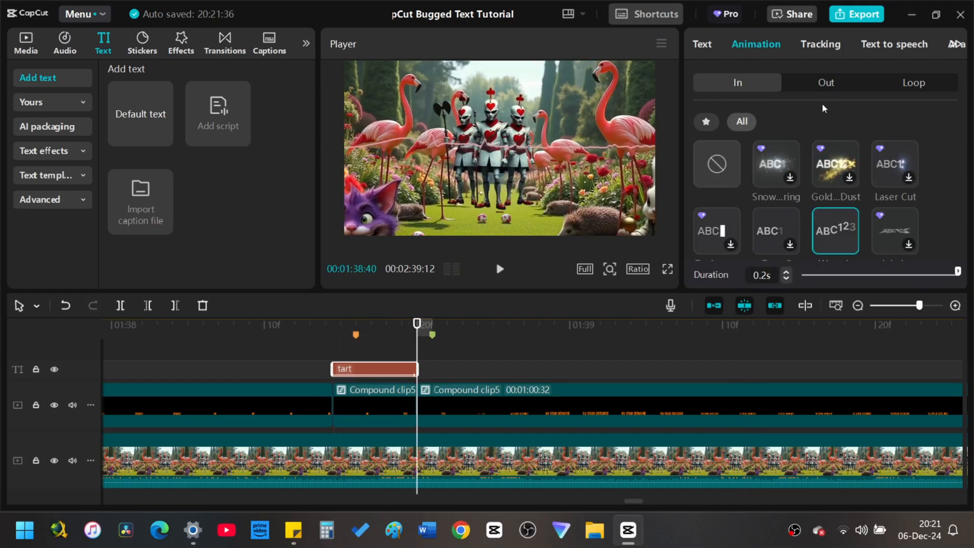
pyautogui.click(826, 82)
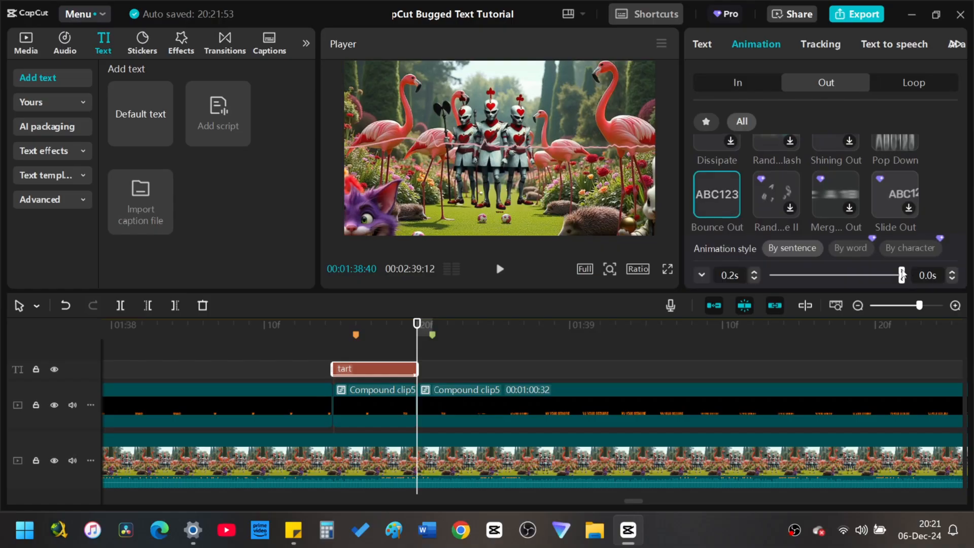
pyautogui.moveTo(900, 274); pyautogui.dragTo(818, 274)
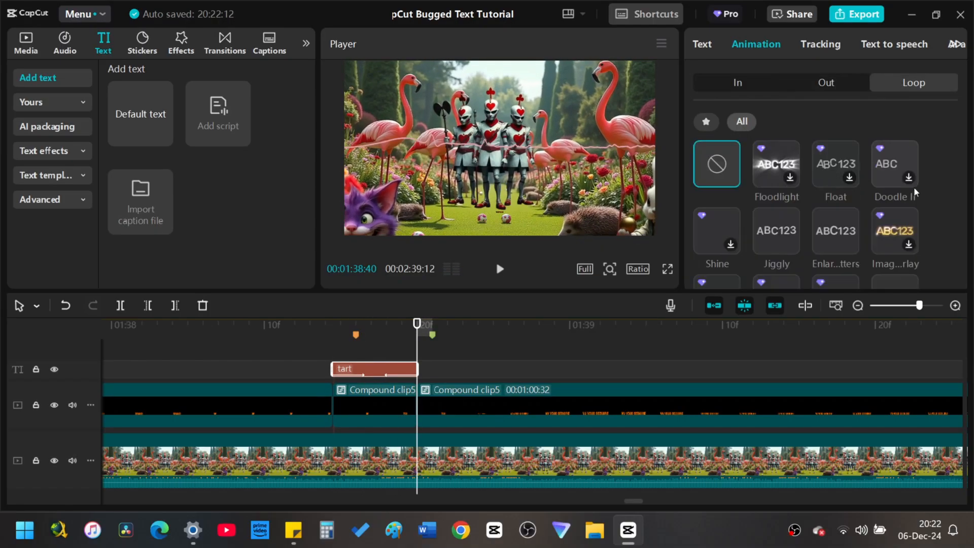
pyautogui.click(775, 230)
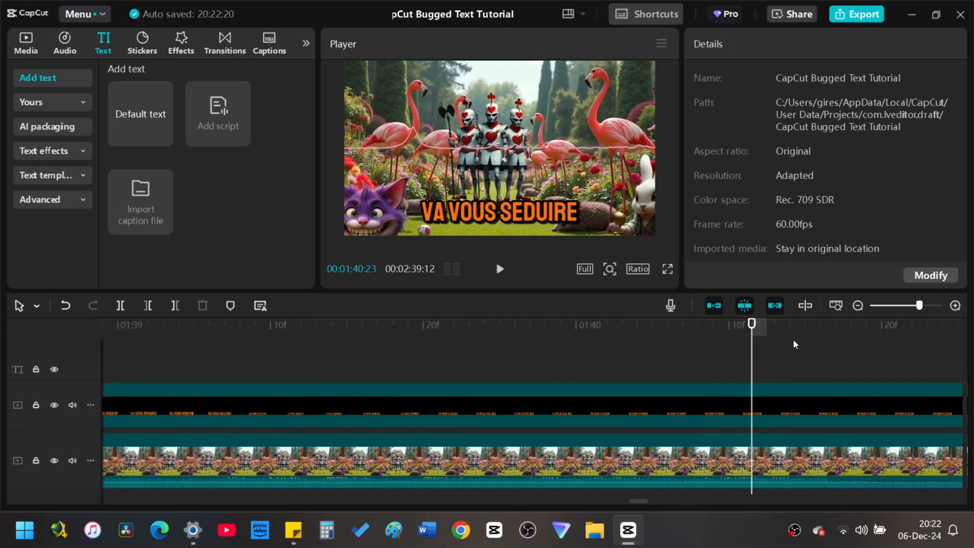
# Add a 'va vous seduire' text clip after tart and paste tart's attributes onto it
pyautogui.click(733, 324)
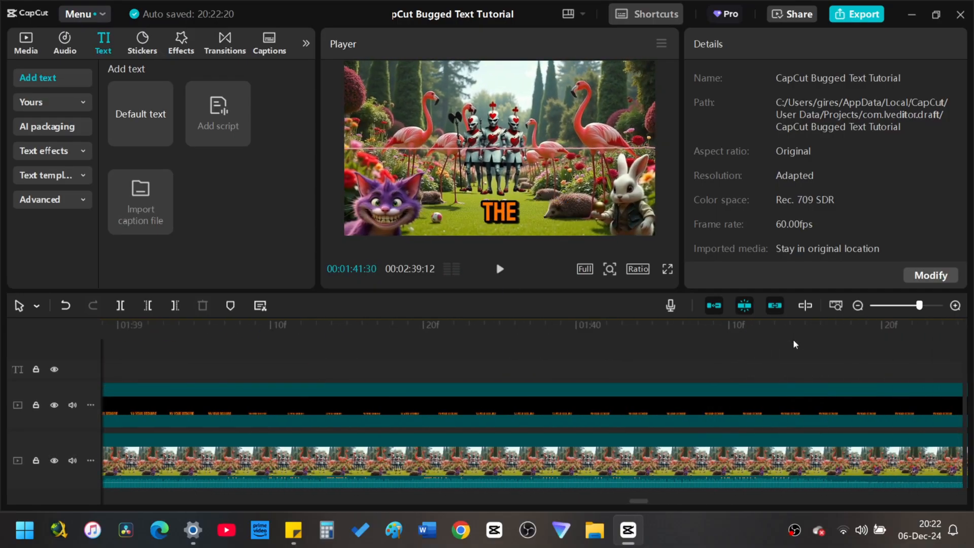
pyautogui.click(702, 324)
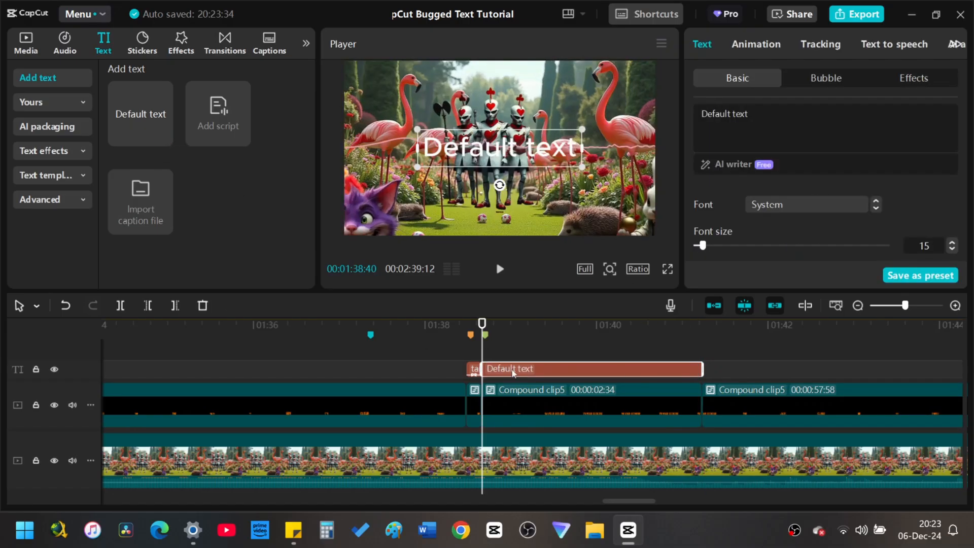
pyautogui.write('va vous s')
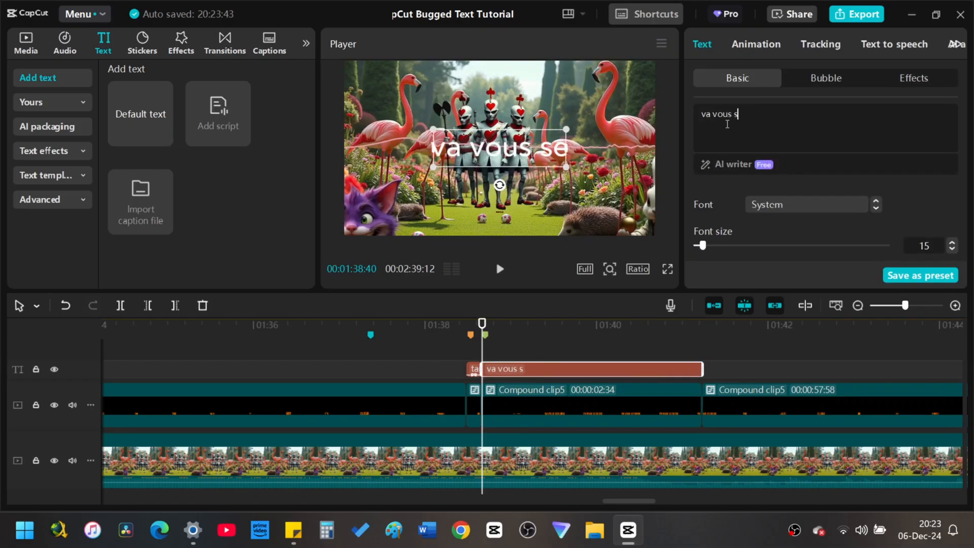
pyautogui.write('eduire')
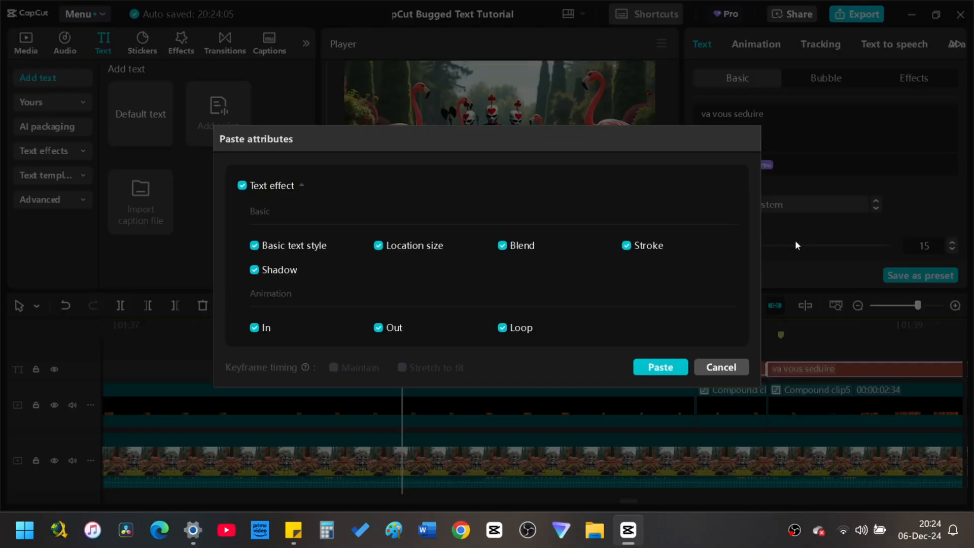
pyautogui.click(720, 367)
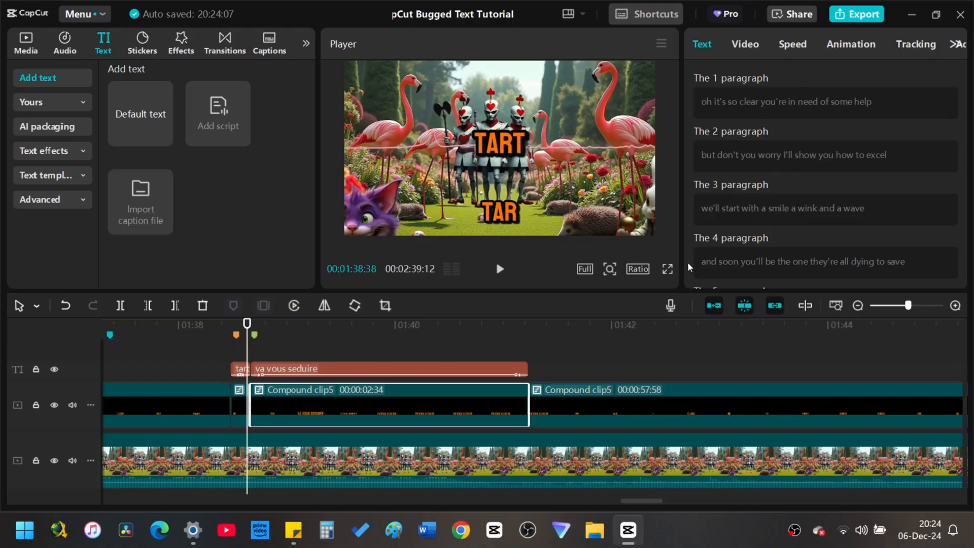
# Fade the compound clip's Blend opacity to 0% and move the playhead back to review
pyautogui.click(745, 45)
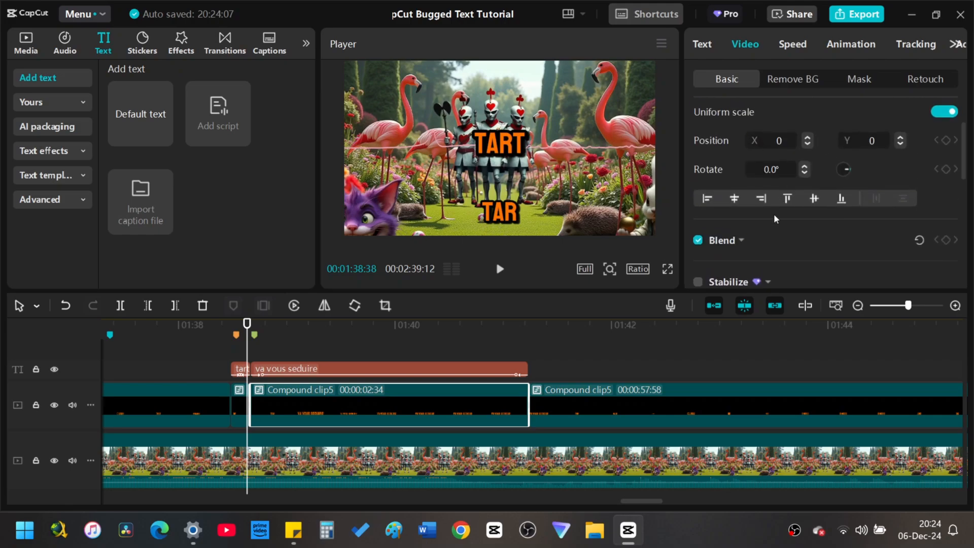
pyautogui.click(722, 241)
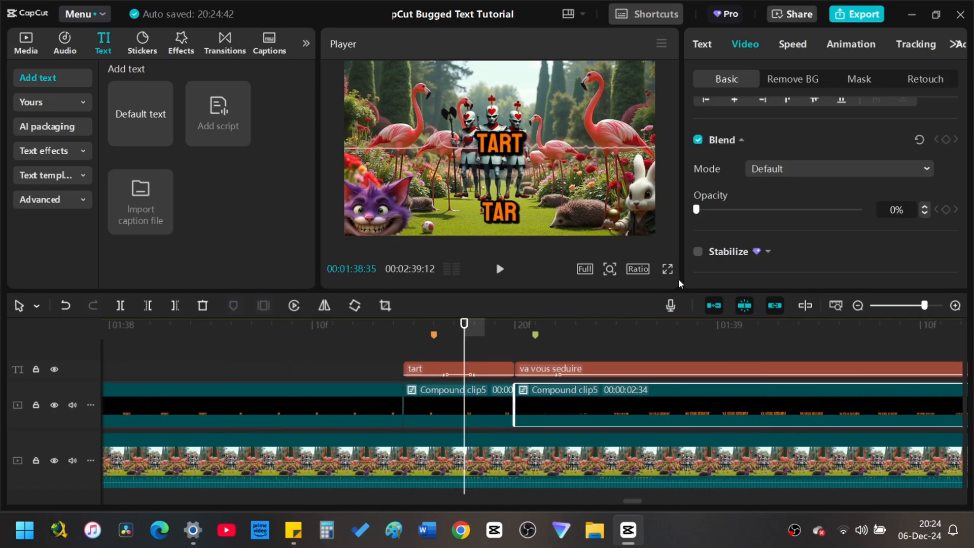
pyautogui.moveTo(697, 210); pyautogui.dragTo(724, 209)
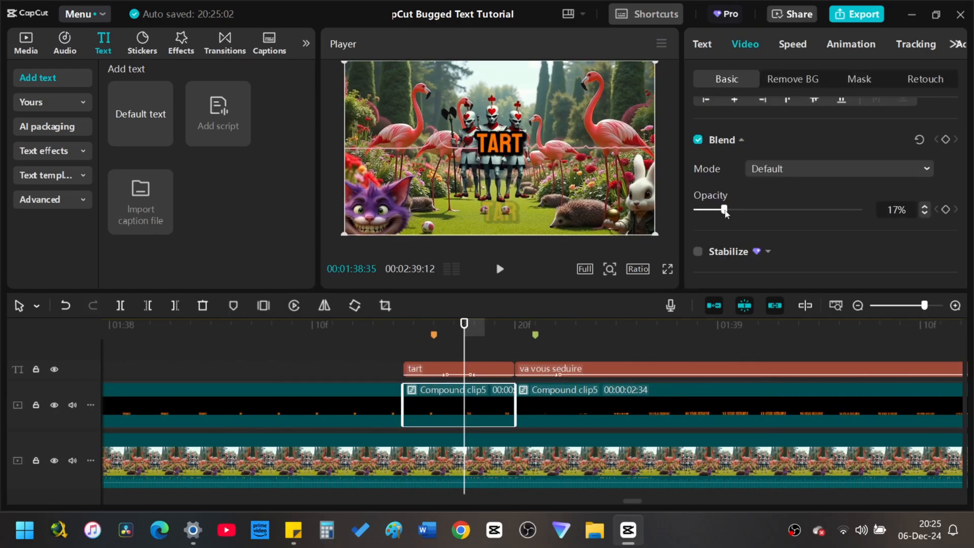
pyautogui.moveTo(723, 210); pyautogui.dragTo(696, 210)
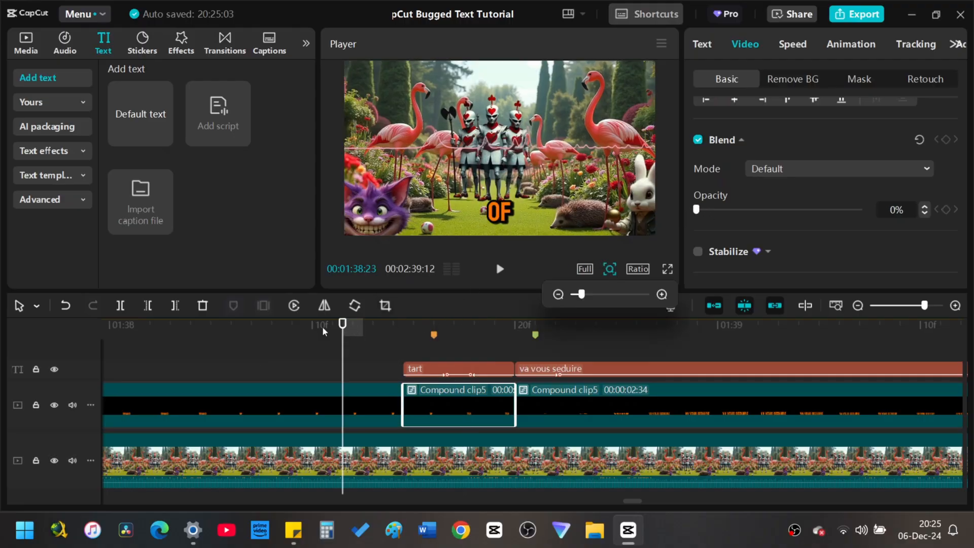
pyautogui.moveTo(341, 324); pyautogui.dragTo(302, 323)
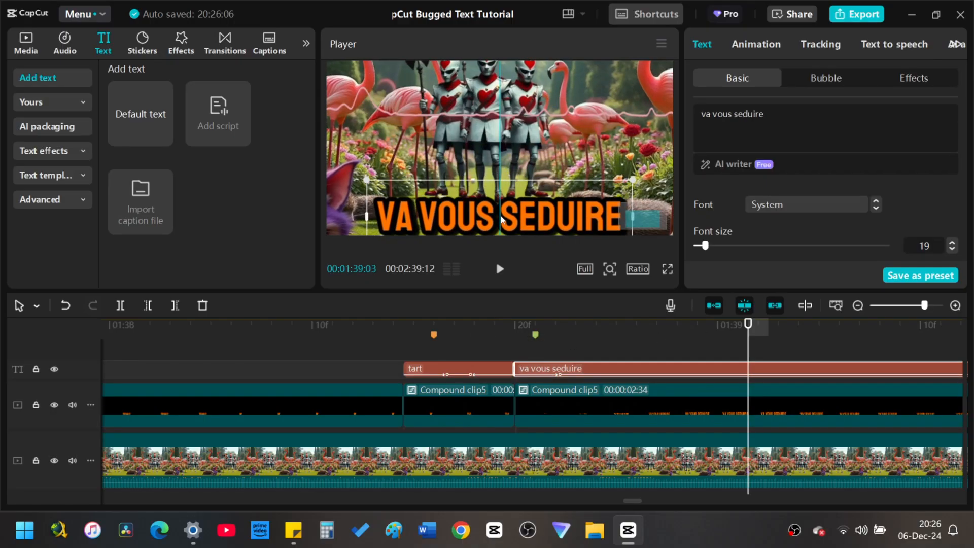
pyautogui.moveTo(749, 324); pyautogui.dragTo(362, 324)
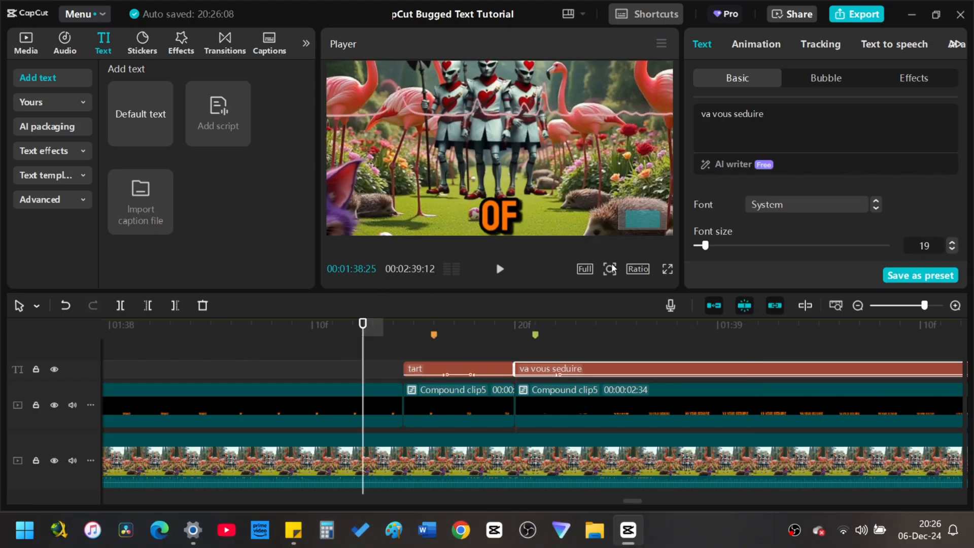
pyautogui.click(608, 269)
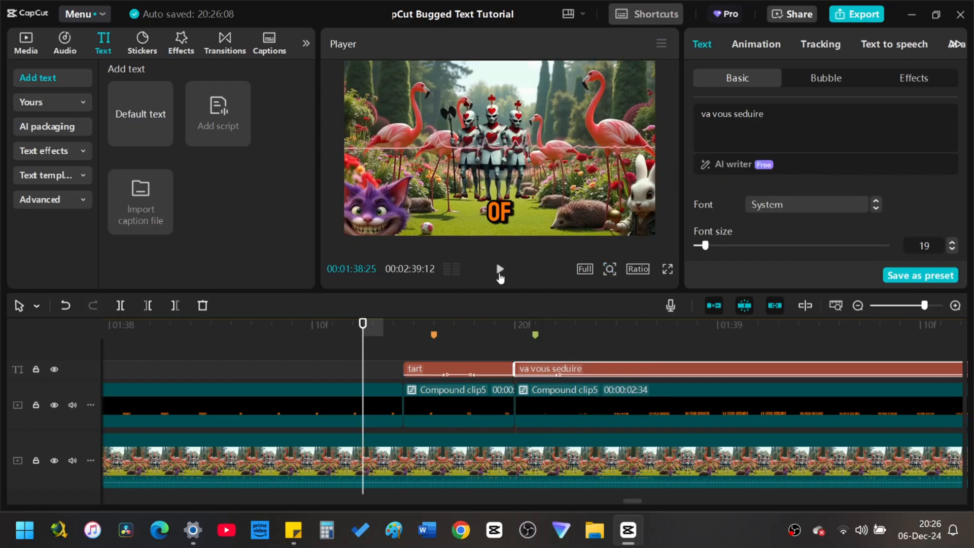
pyautogui.click(499, 269)
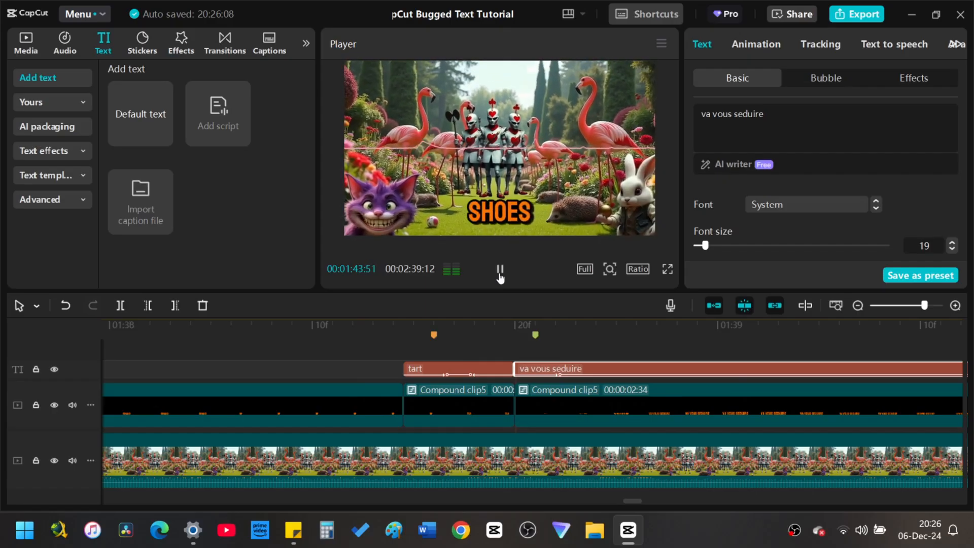
pyautogui.click(500, 269)
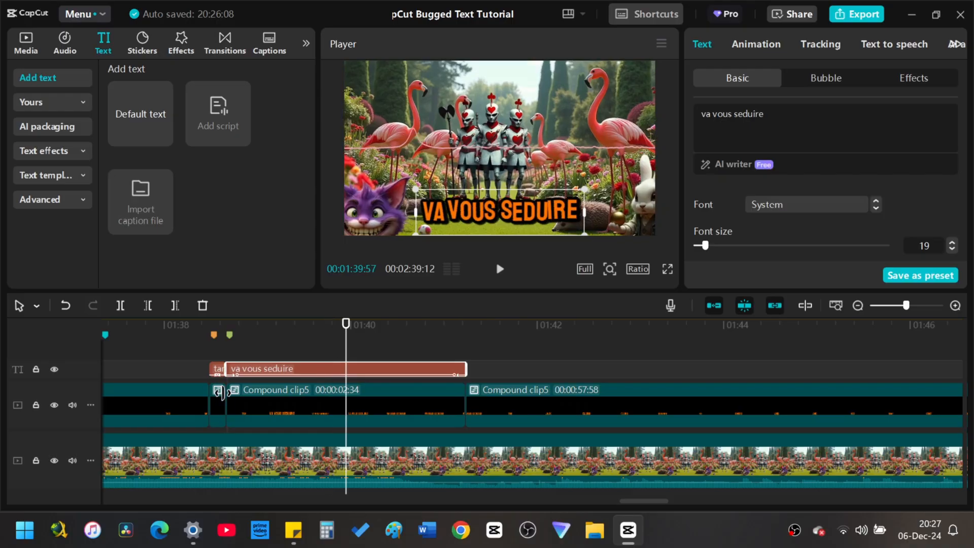
# Shorten the phrase clip to cover only 'va', add a default text clip, and copy va's attributes
pyautogui.moveTo(465, 368); pyautogui.dragTo(345, 368)
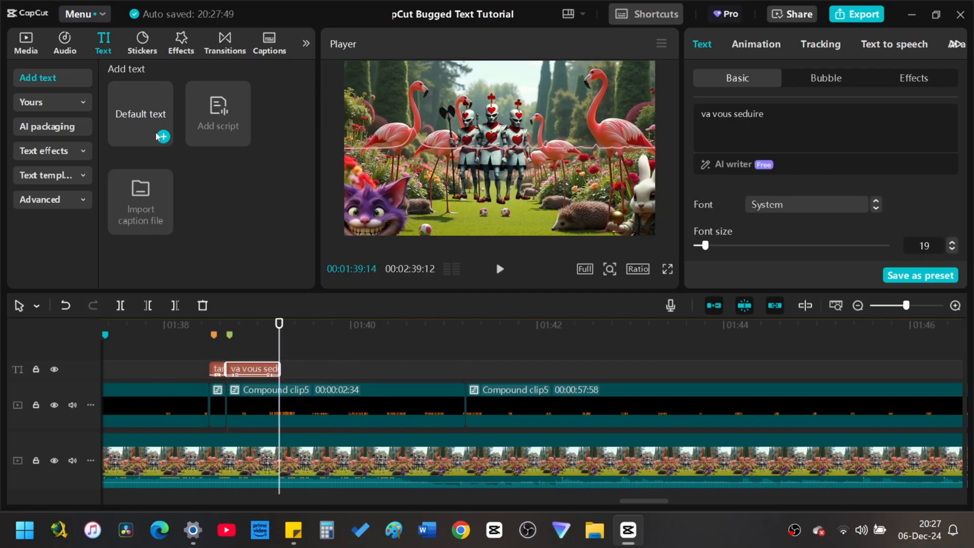
pyautogui.click(163, 136)
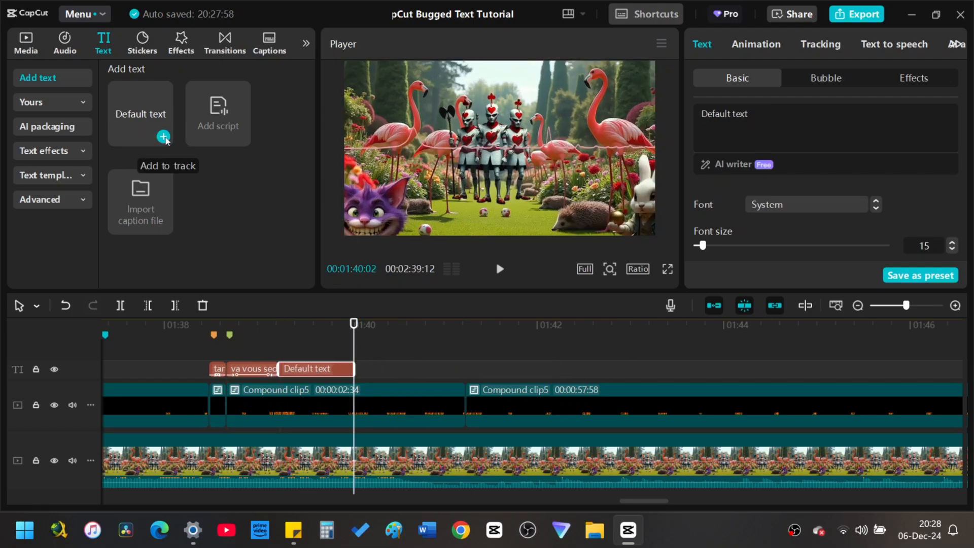
pyautogui.click(164, 136)
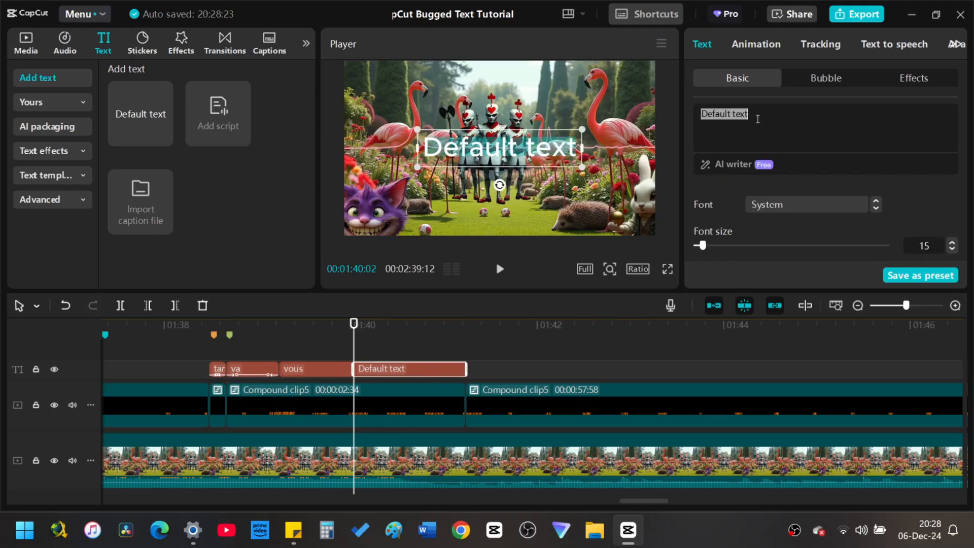
pyautogui.rightClick(235, 369)
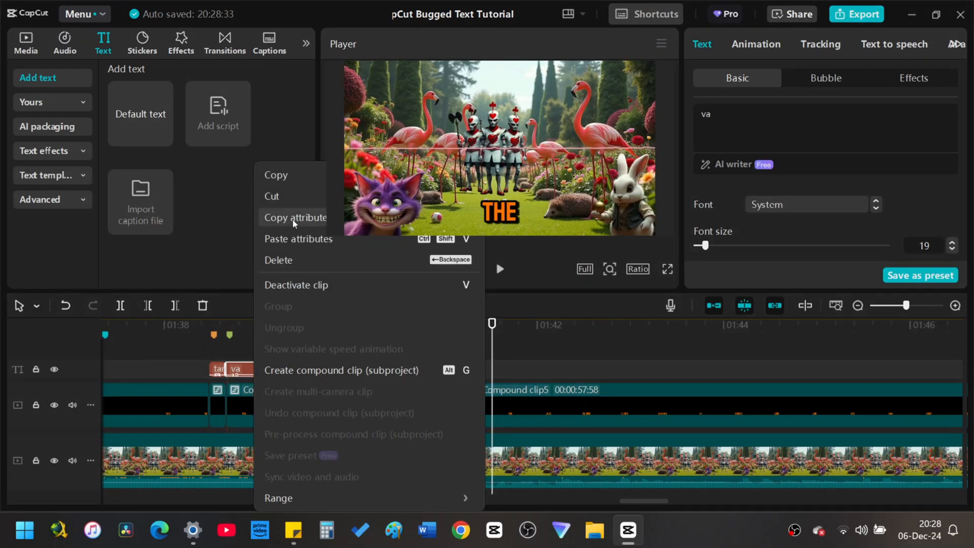
pyautogui.click(313, 368)
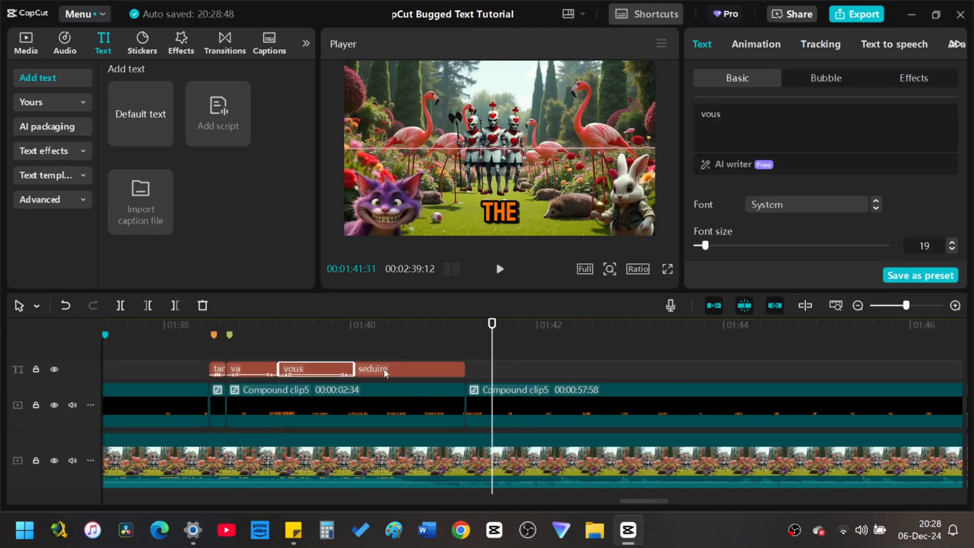